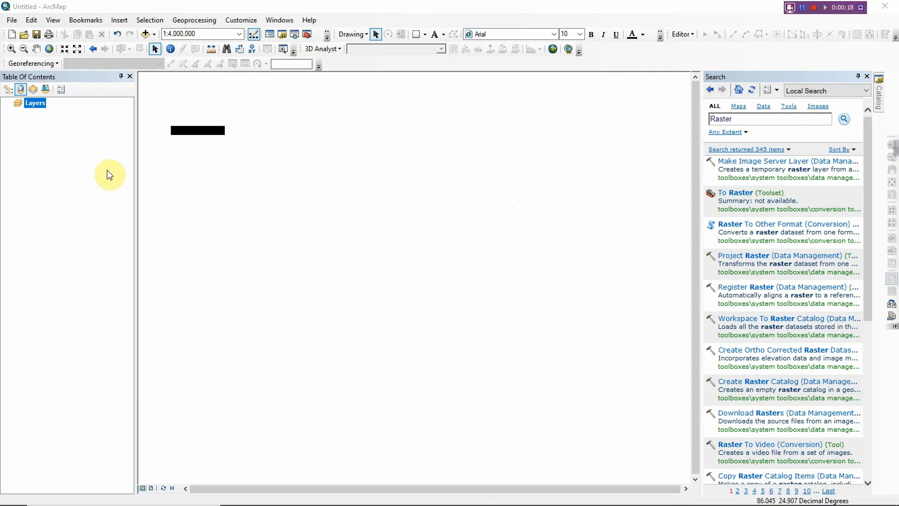
mouse_move(349, 104)
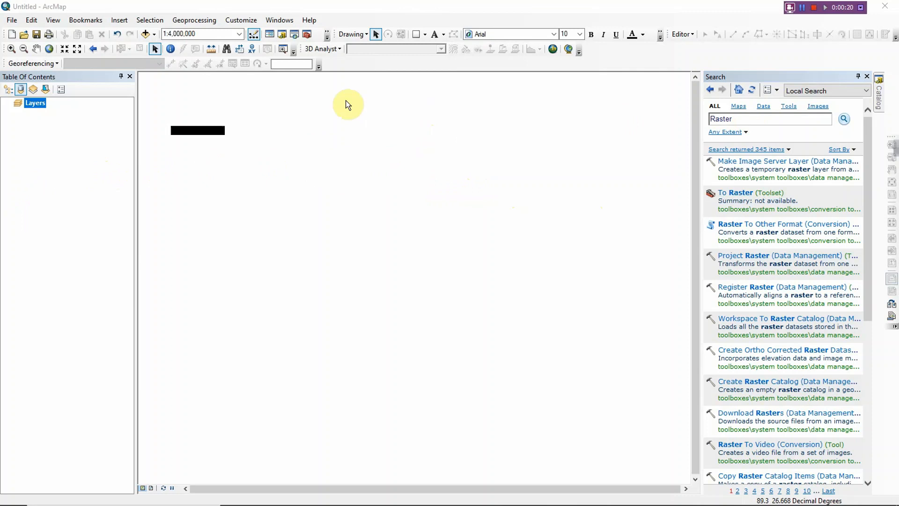
mouse_move(273, 97)
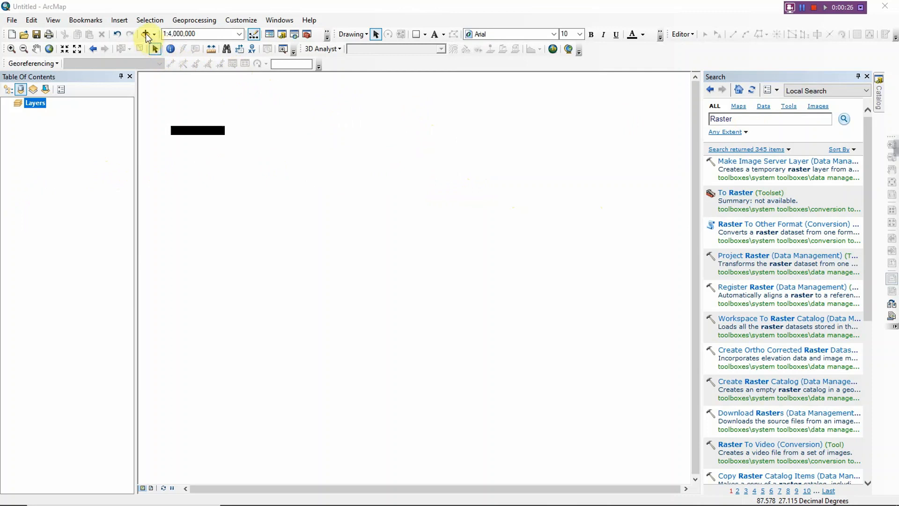
Step: Load BGD_roads.shp from the BGD_rds folder via Add Data
left_click(145, 34)
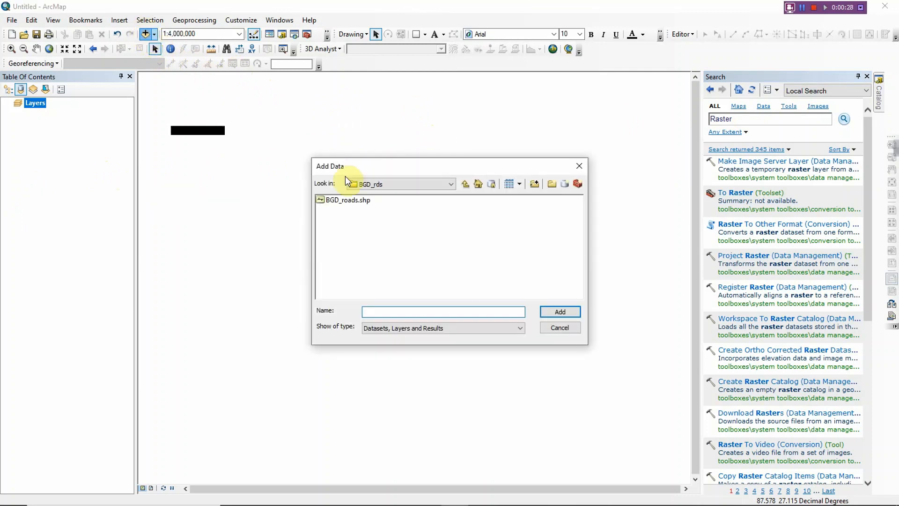
left_click(347, 199)
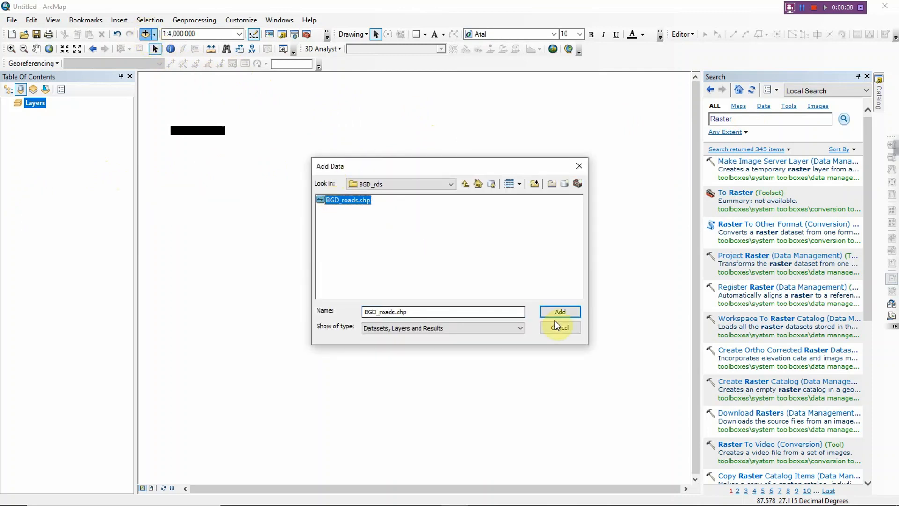
left_click(559, 311)
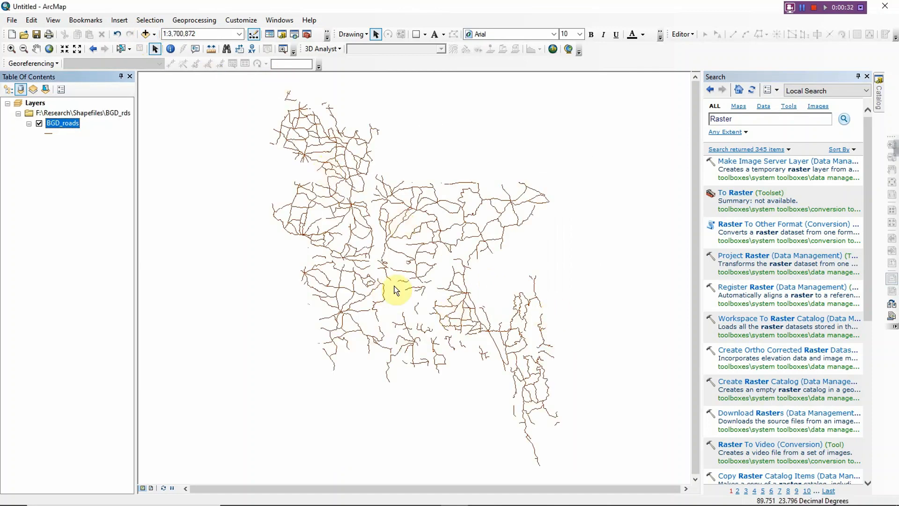
mouse_move(393, 224)
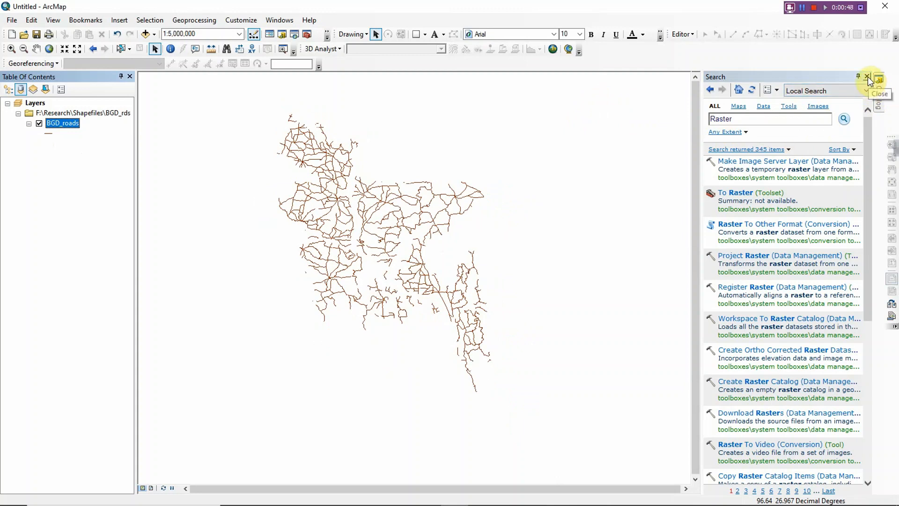
Step: Hide the search results and clear the old Raster text from the tool search box
left_click(867, 76)
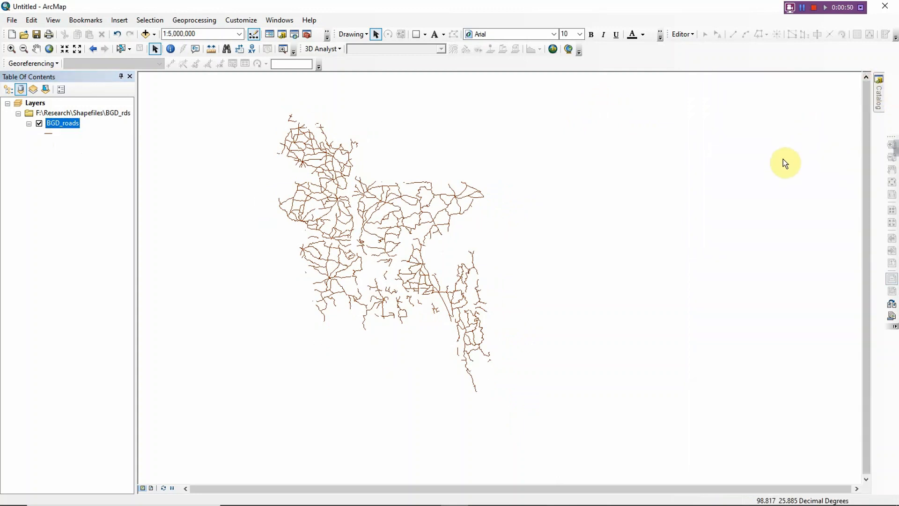
mouse_move(119, 154)
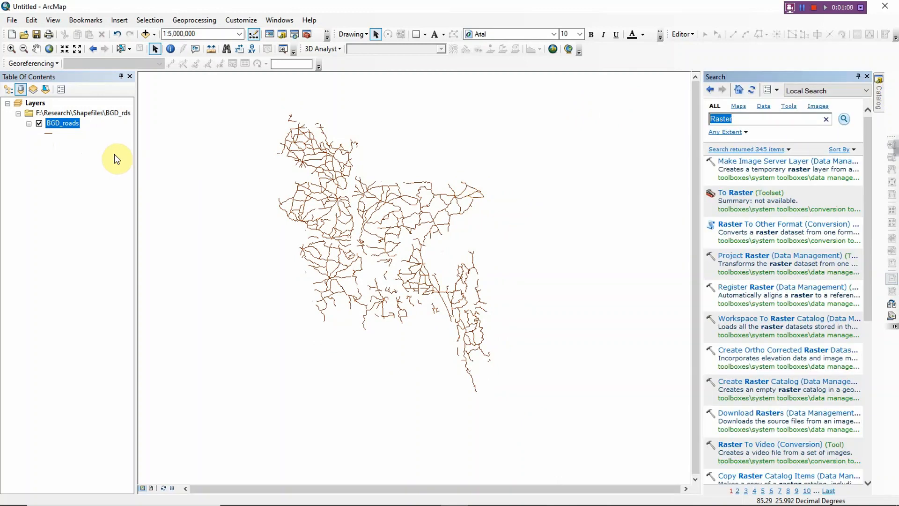
left_click(825, 119)
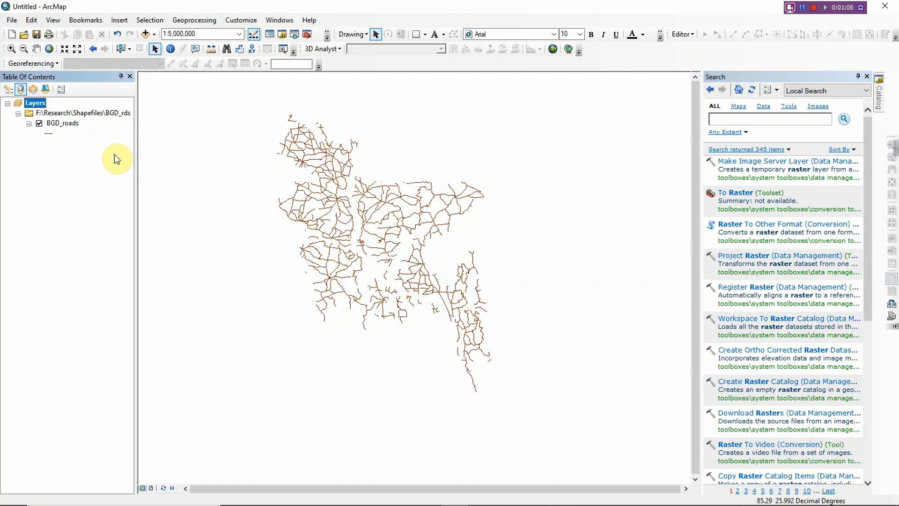
mouse_move(338, 6)
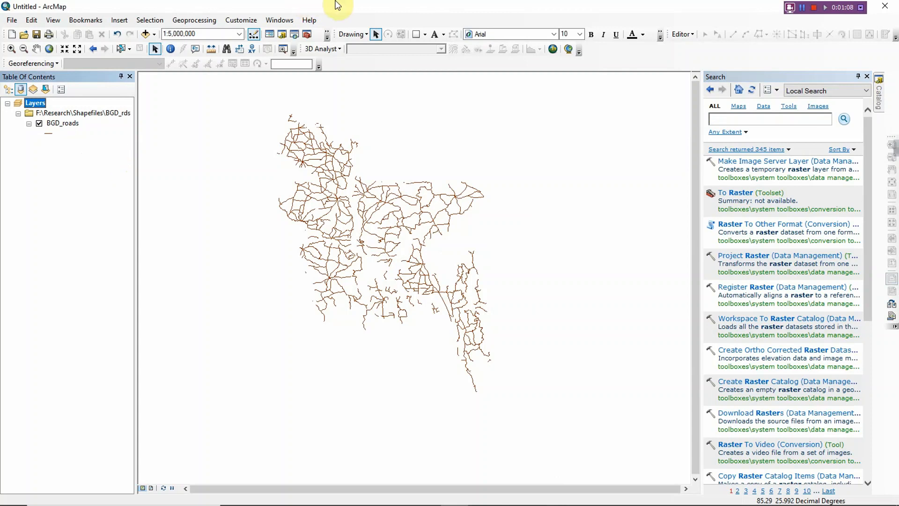
Step: Run a tool search for 'Layer to KML'
left_click(768, 119)
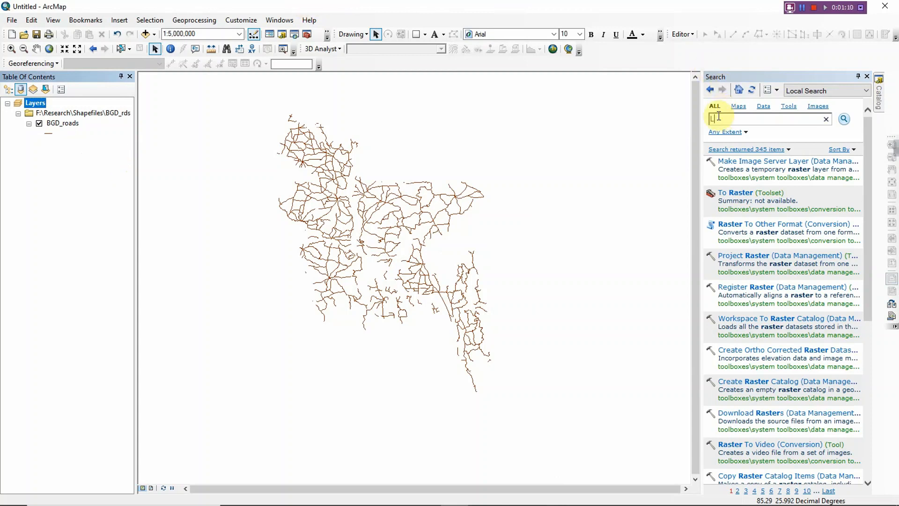
type("Layer to KM")
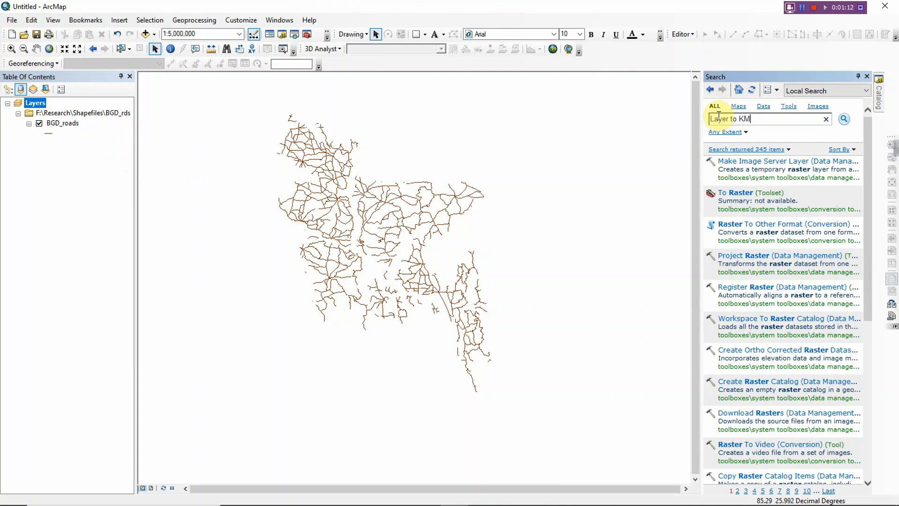
left_click(843, 119)
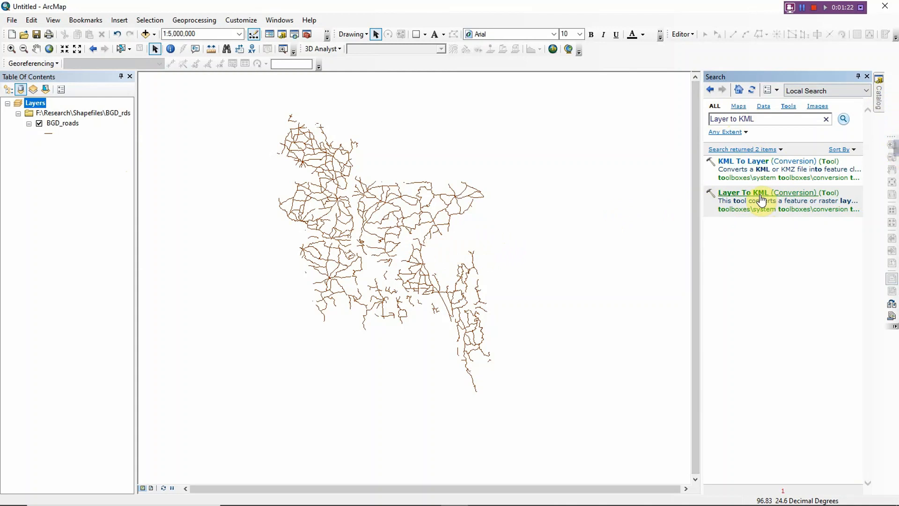
mouse_move(760, 197)
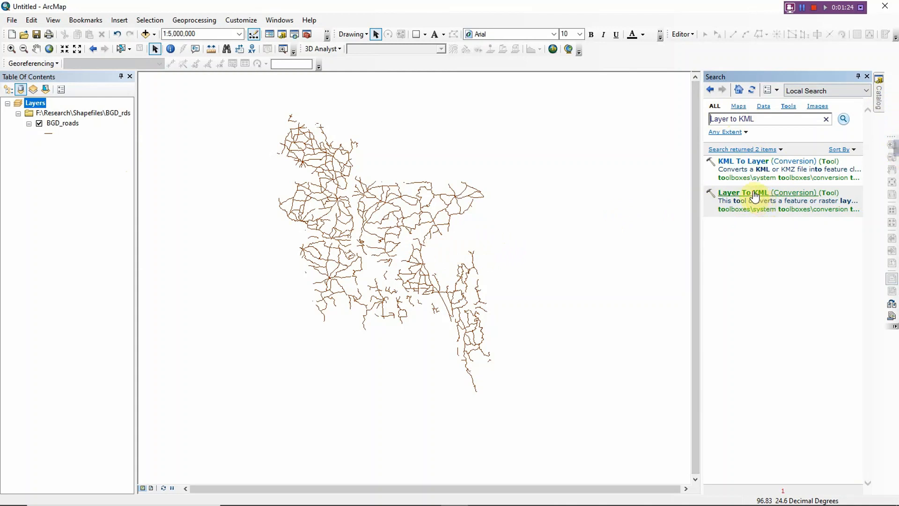
Step: Start Layer To KML with BGD_roads as input and begin choosing an output location, approving the warning
double_click(760, 192)
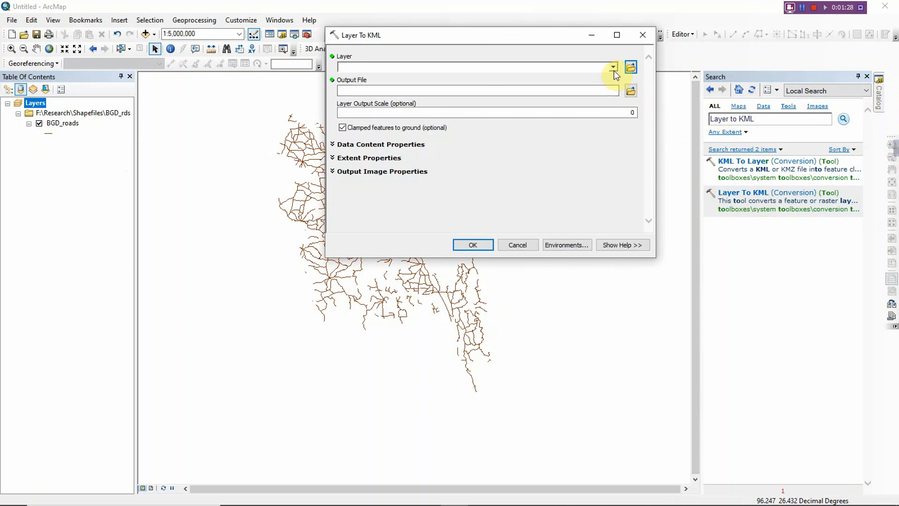
left_click(612, 68)
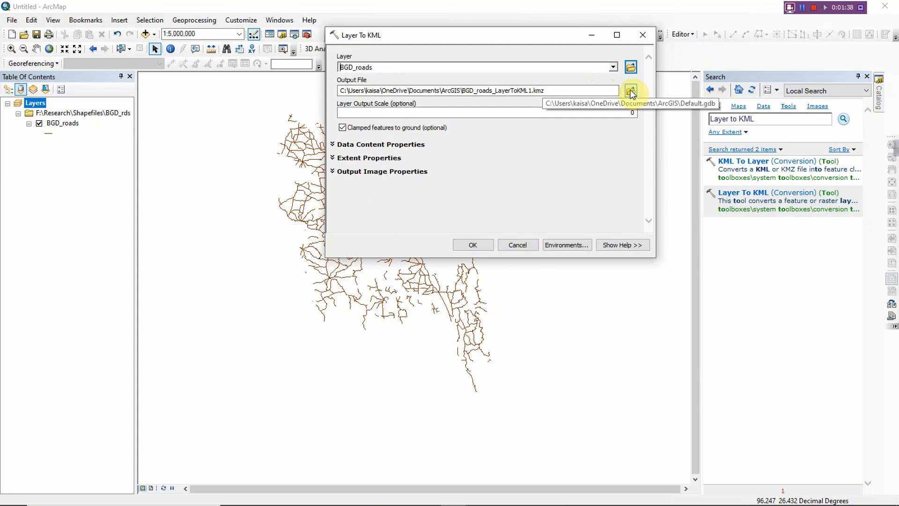
left_click(630, 91)
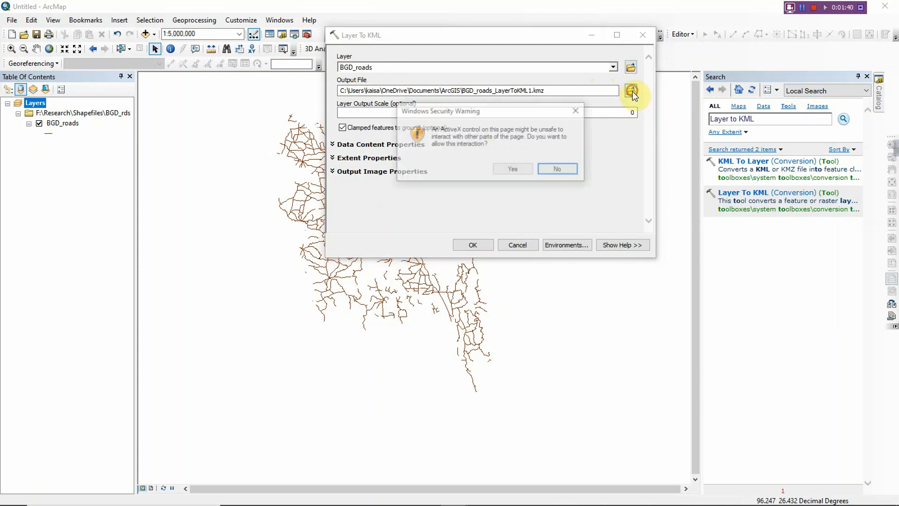
left_click(555, 169)
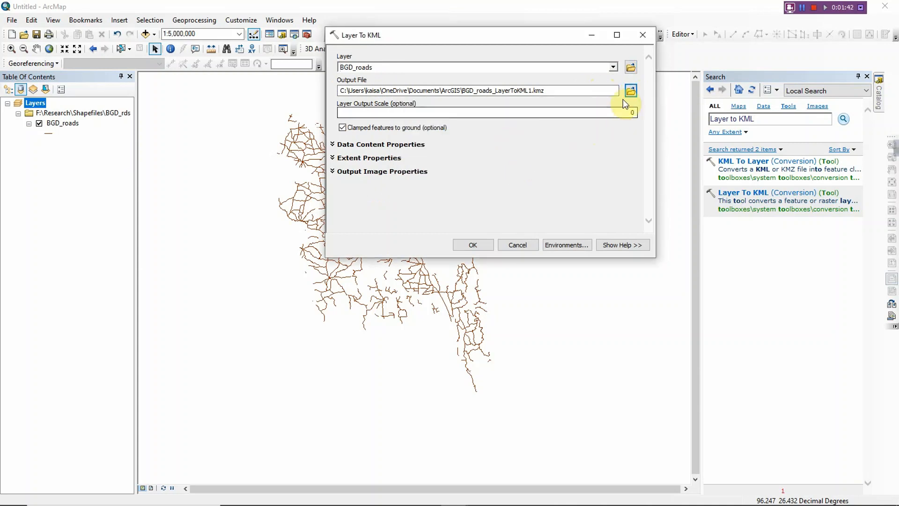
Step: Save the KMZ output as 'Bangladesh Road' on the Desktop
left_click(630, 90)
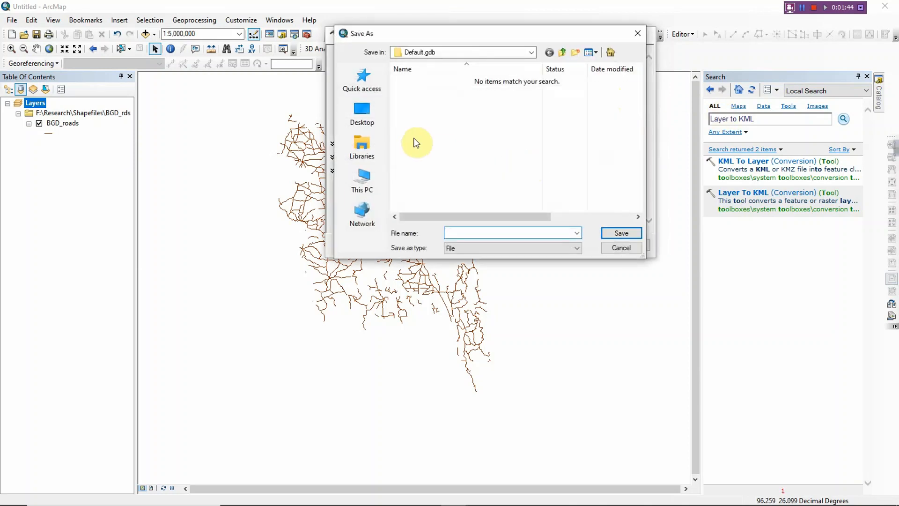
left_click(362, 113)
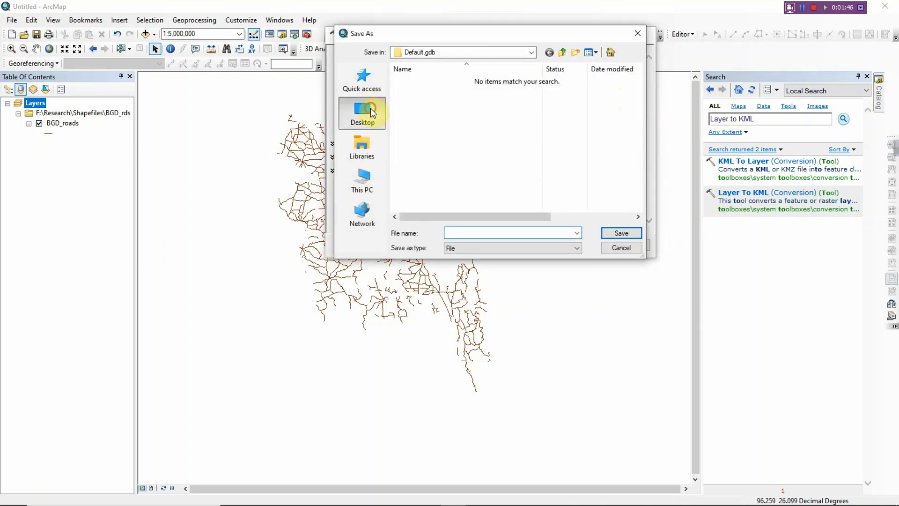
left_click(363, 113)
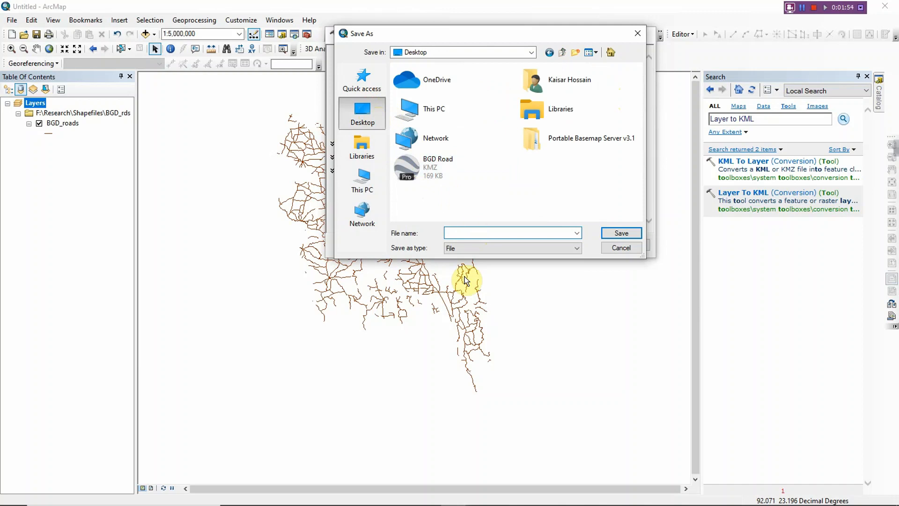
type("Bangladesh Road")
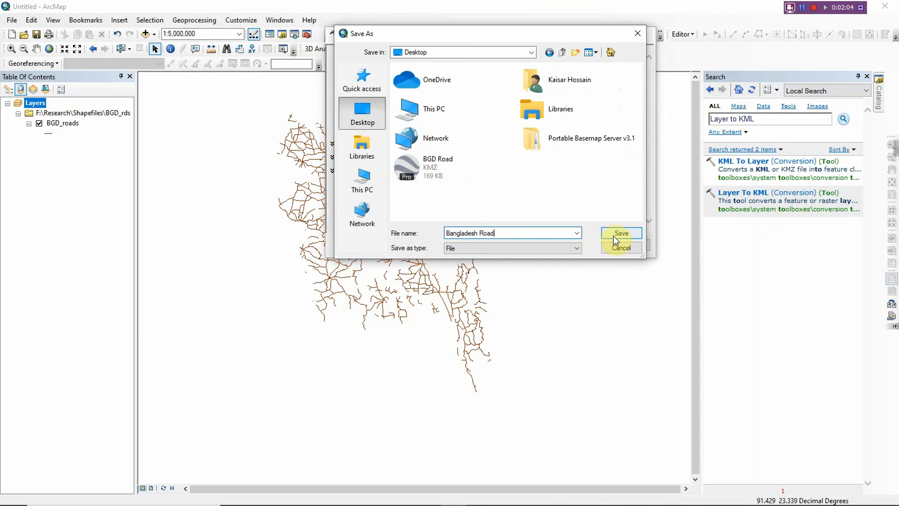
left_click(621, 234)
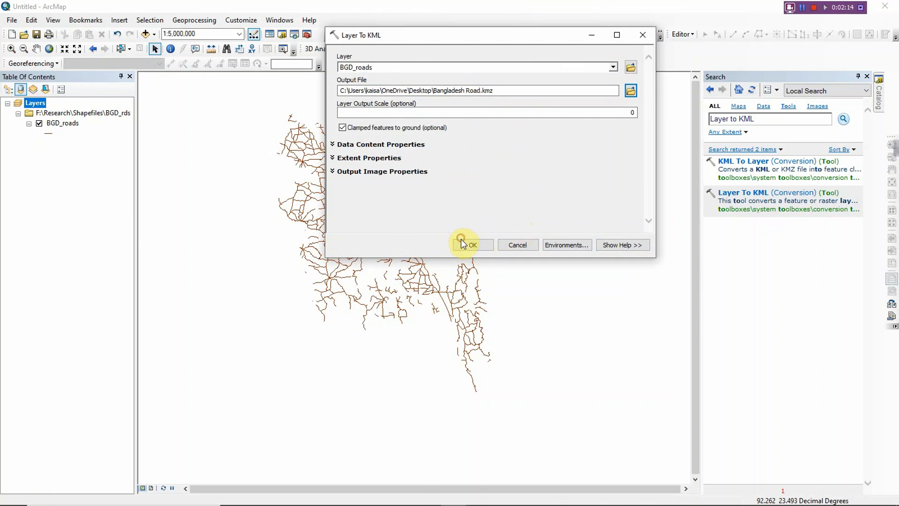
Step: Run the Layer To KML conversion of BGD_roads to completion
left_click(471, 244)
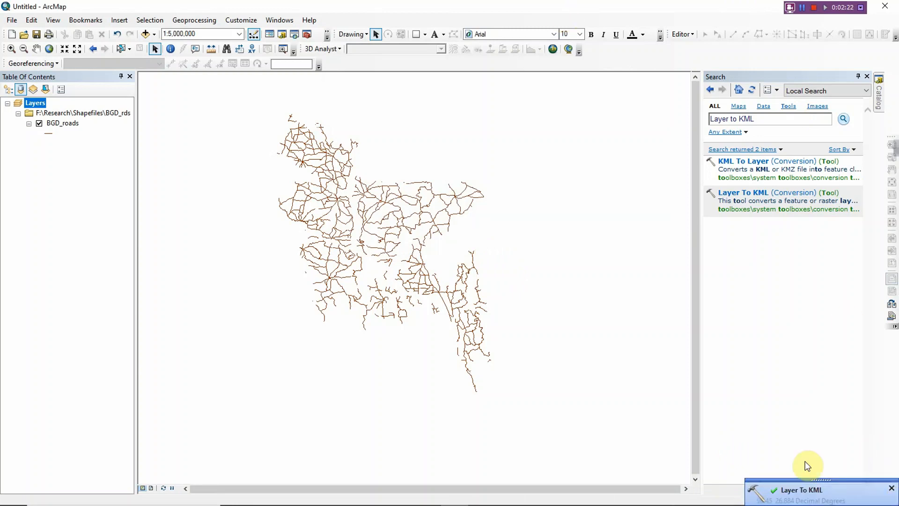
mouse_move(812, 462)
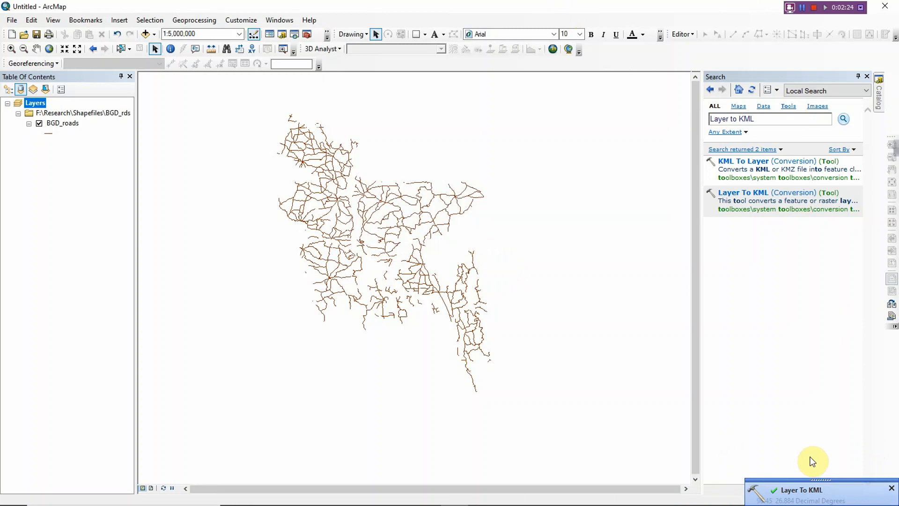
mouse_move(627, 415)
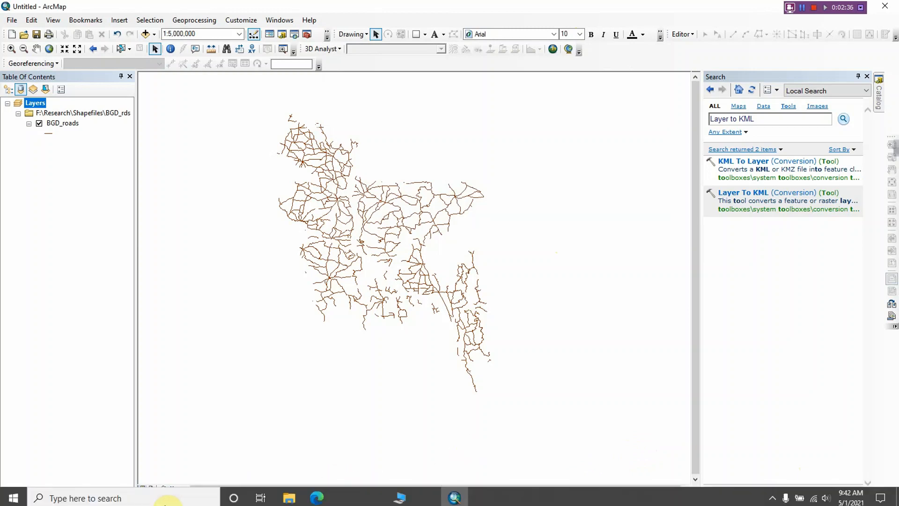
Step: Launch Google Earth Pro from the Start menu and dismiss its start-up tips
type("g")
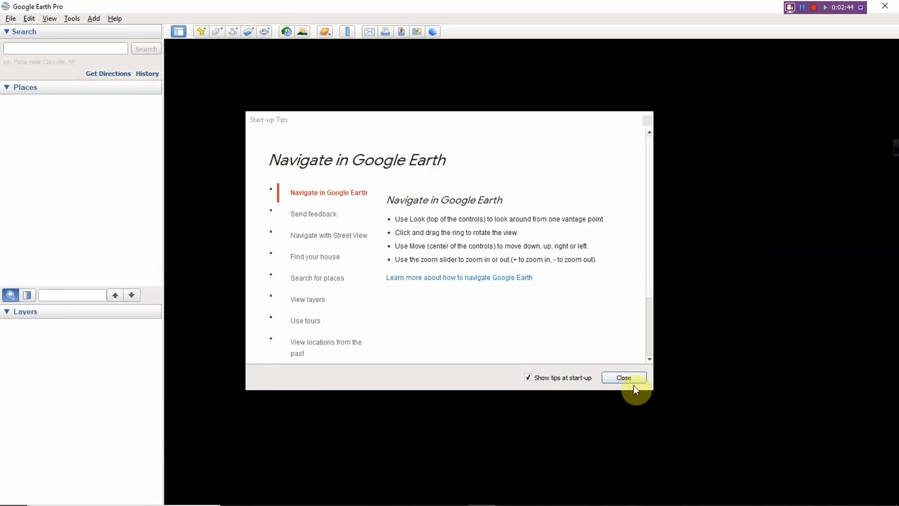
left_click(624, 378)
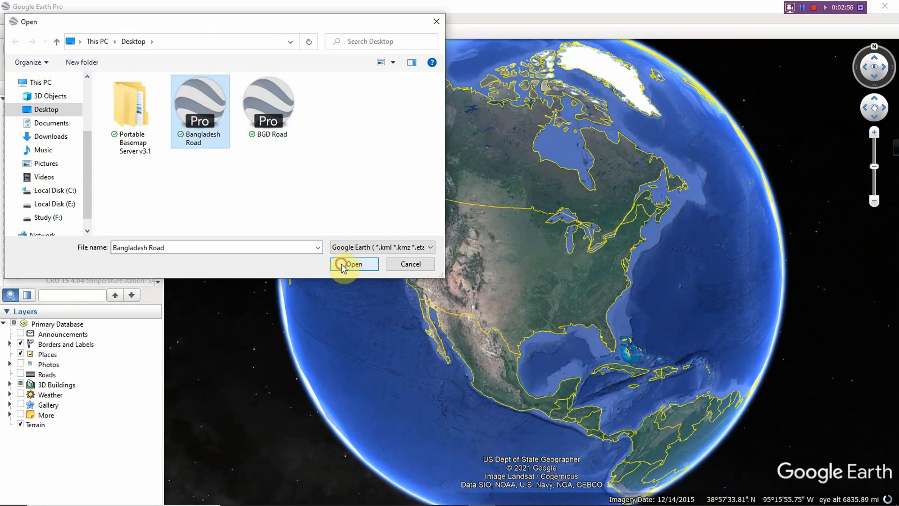
Step: Load Bangladesh Road.kmz so BGD_roads appears over Bangladesh, briefly checking ArcMap
left_click(354, 264)
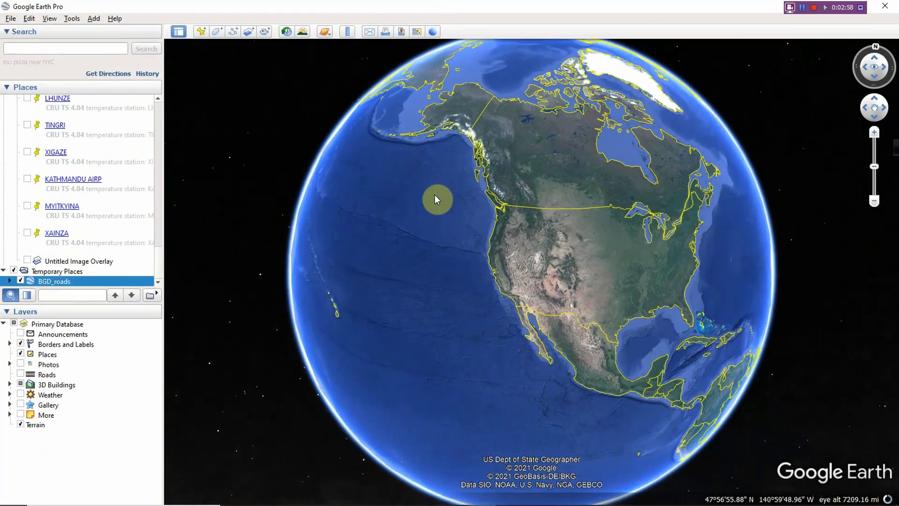
left_click_drag(435, 198, 433, 185)
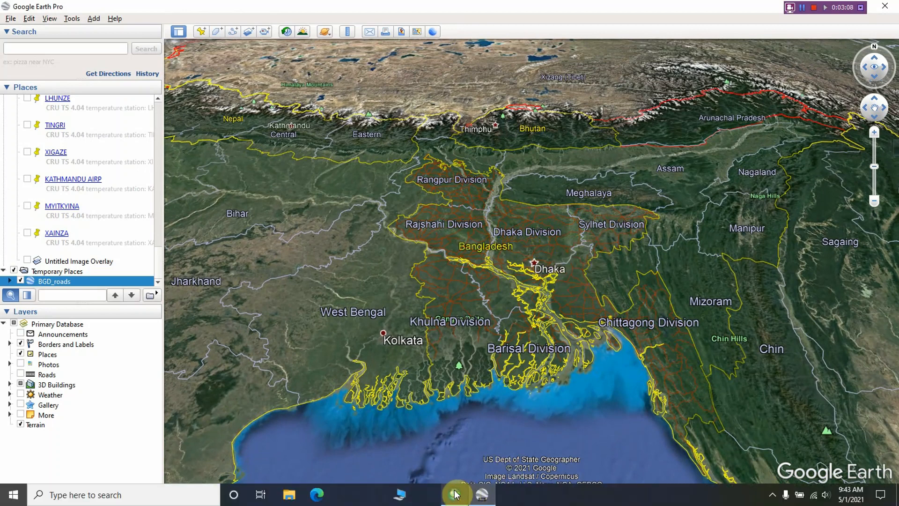
left_click(400, 495)
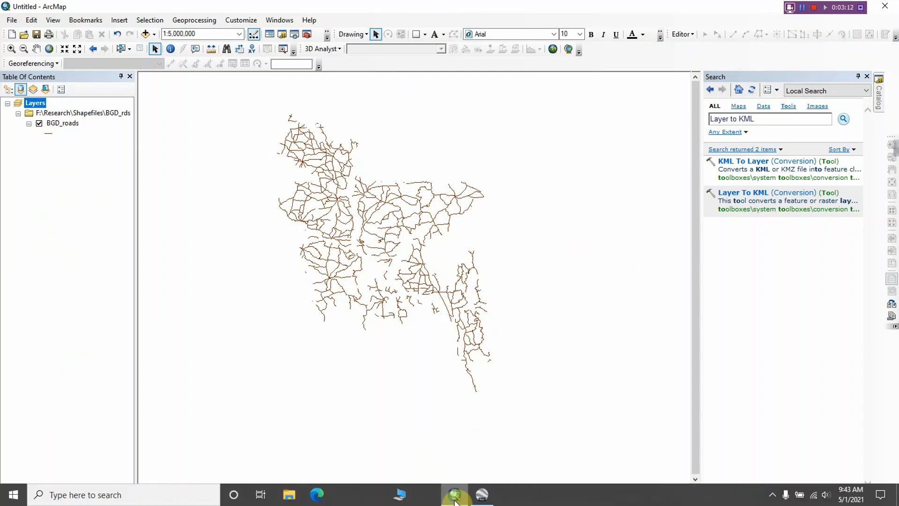
left_click(456, 494)
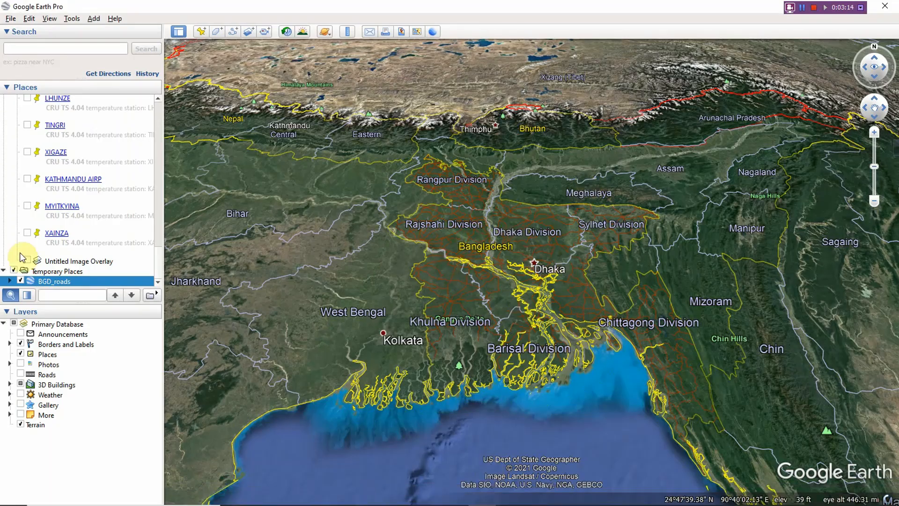
Step: Set the BGD_roads line colour to yellow (#ffff00) in its properties
right_click(54, 281)
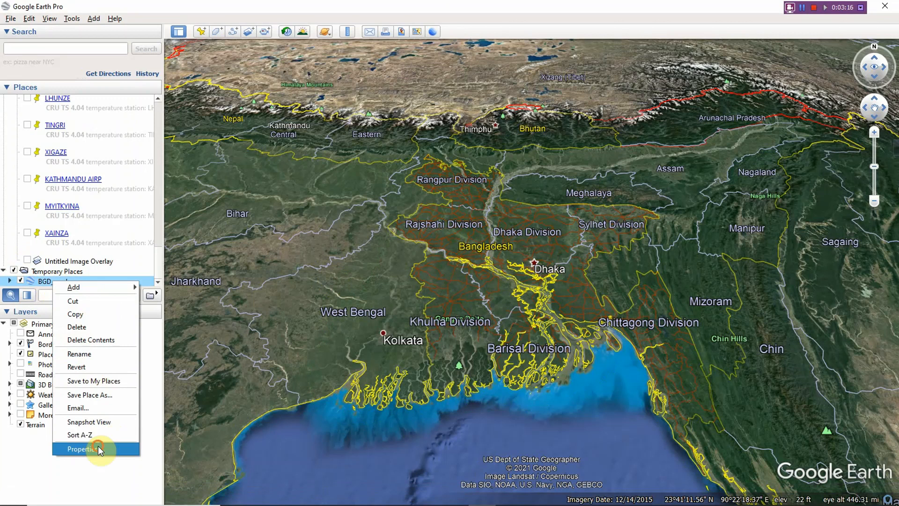
left_click(83, 449)
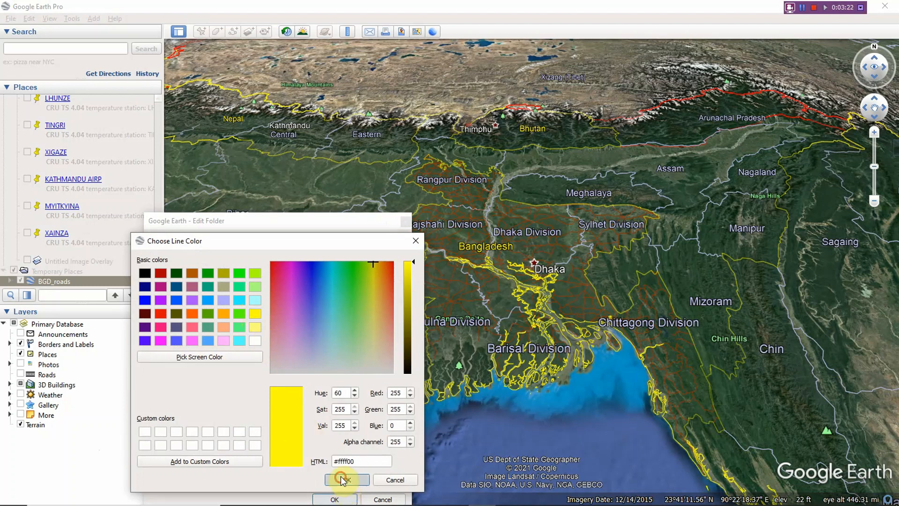
left_click(345, 480)
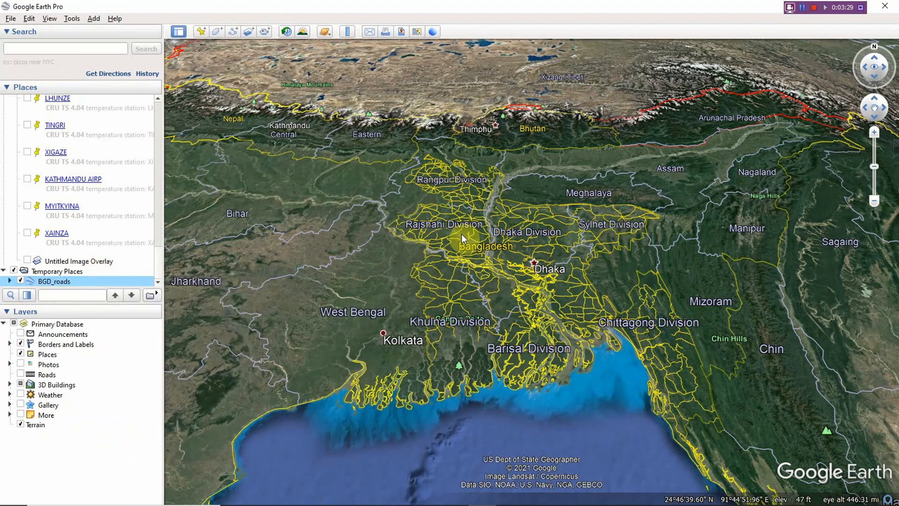
Step: Reopen BGD_roads properties on Style, Color showing yellow lines, width 1.1, 100% opacity
right_click(55, 281)
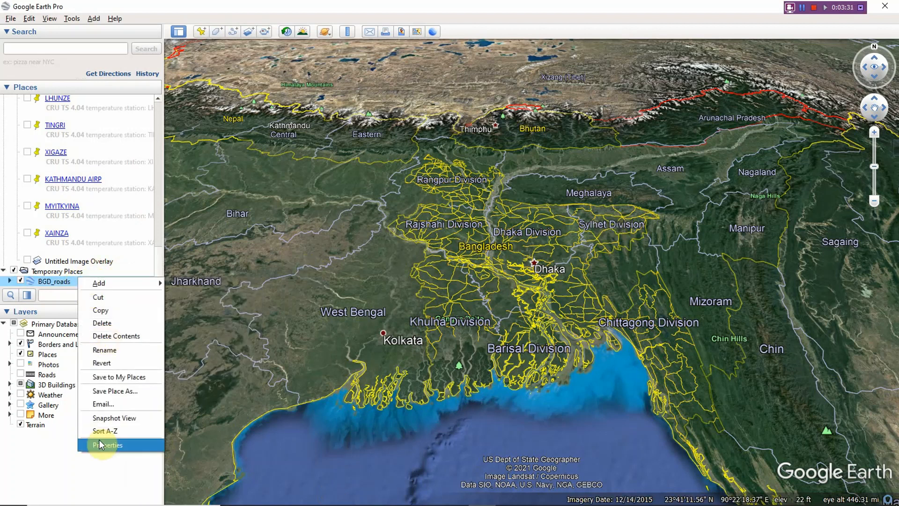
left_click(107, 445)
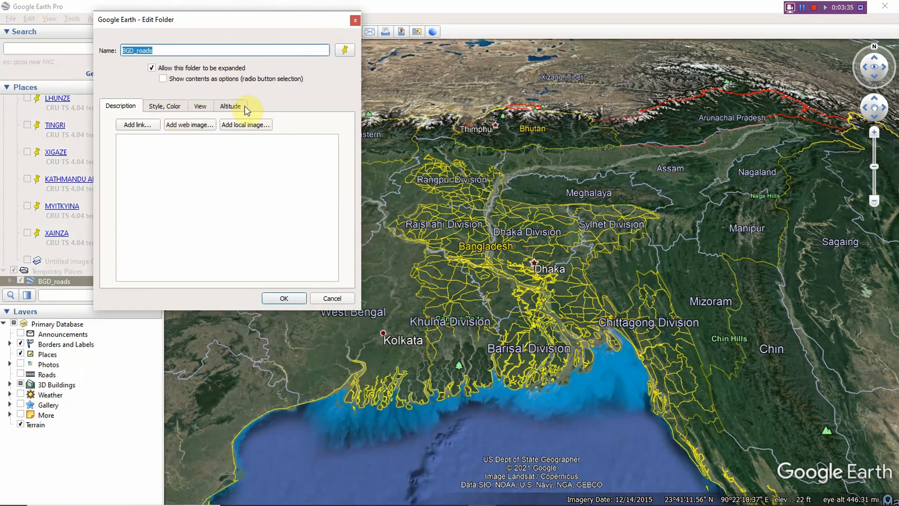
left_click(165, 106)
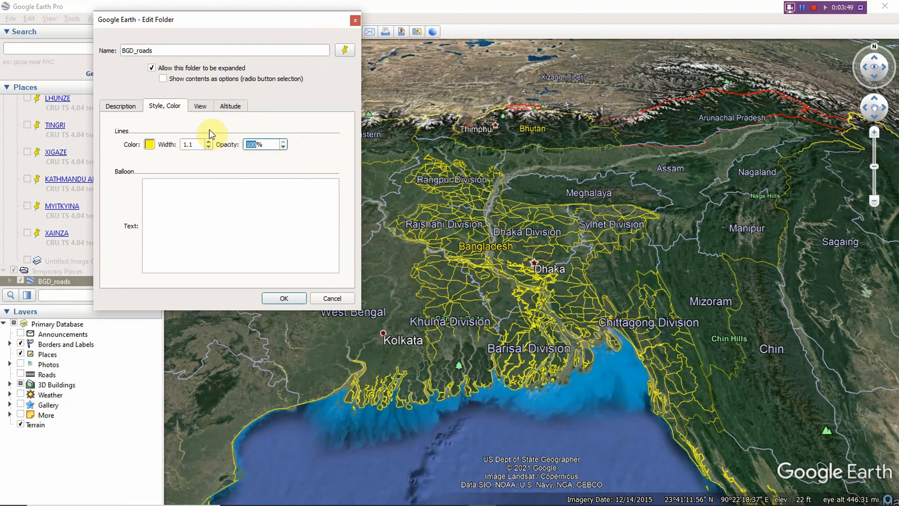
Step: Set the BGD_roads line opacity to 50%, then lower it to 25% so the roads appear faint
type("50")
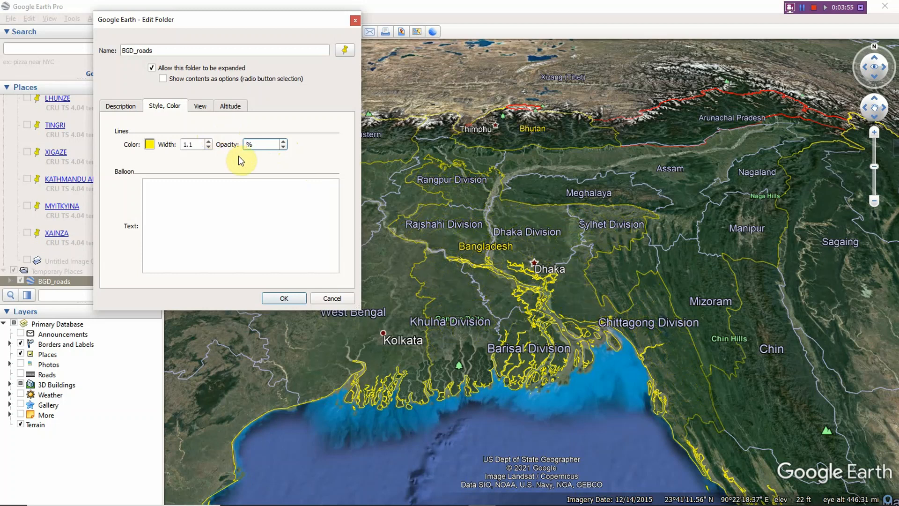
type("25")
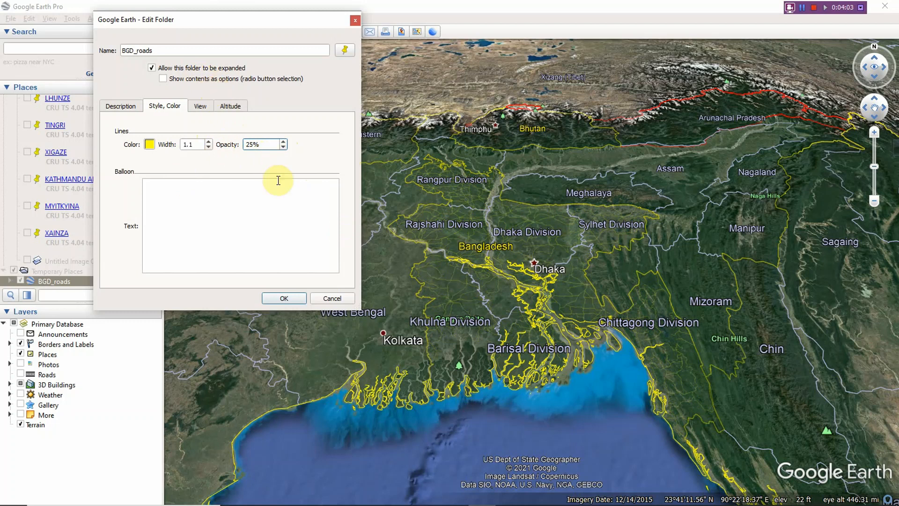
mouse_move(273, 187)
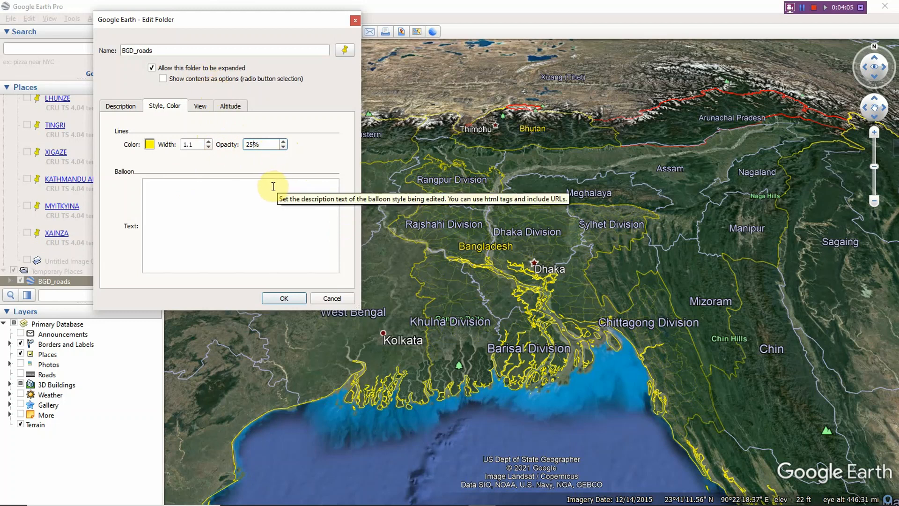
mouse_move(329, 310)
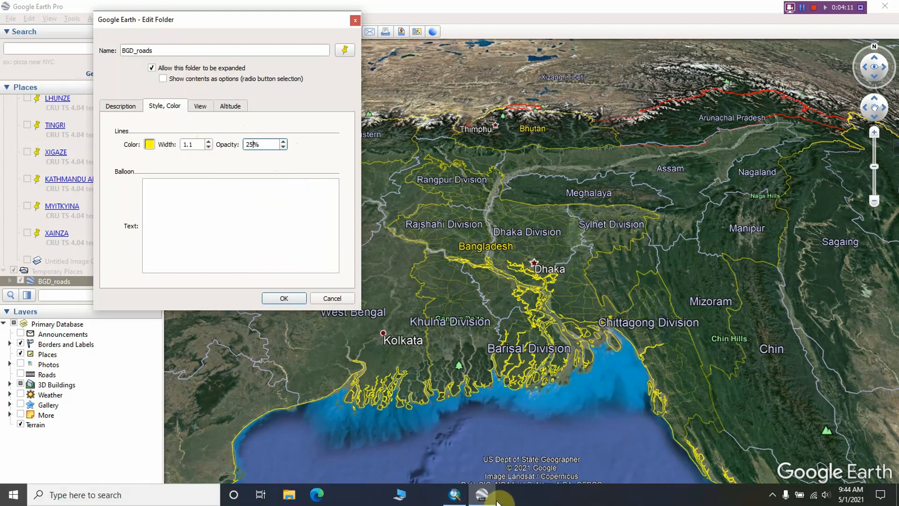
mouse_move(483, 494)
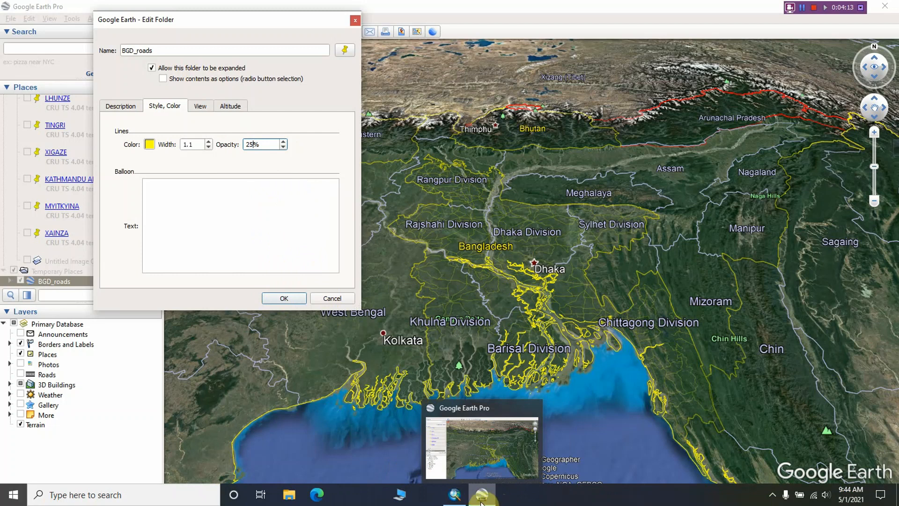